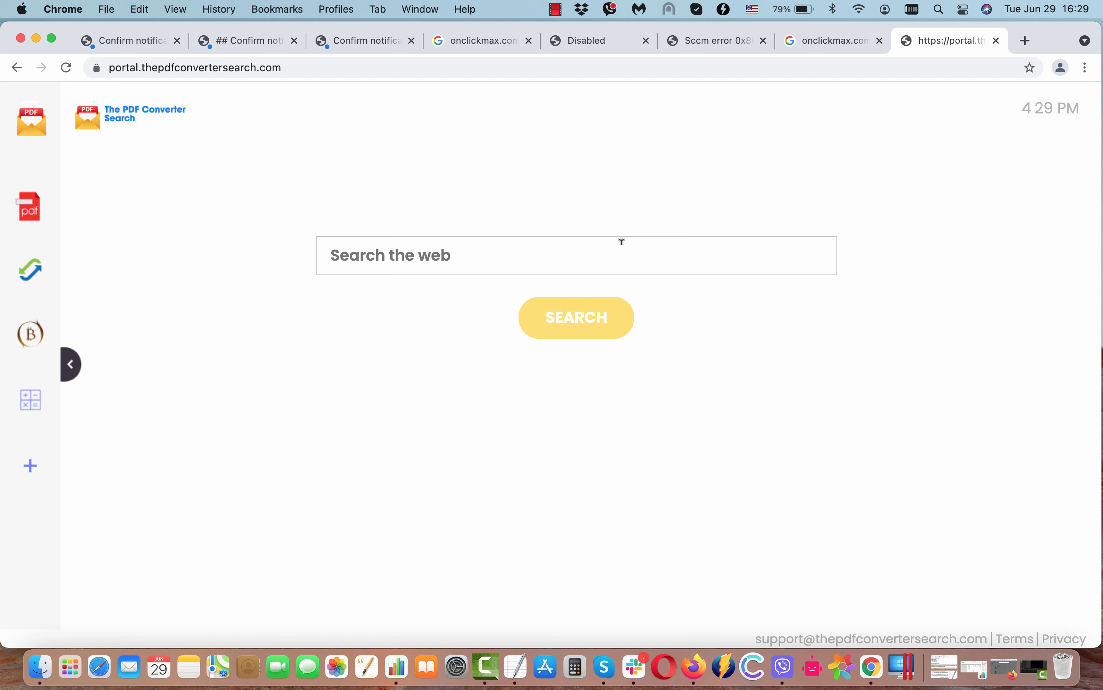
# Search the web for 'virus' from the PDF Converter Search page, getting searchlee.com results
pyautogui.write('virus')
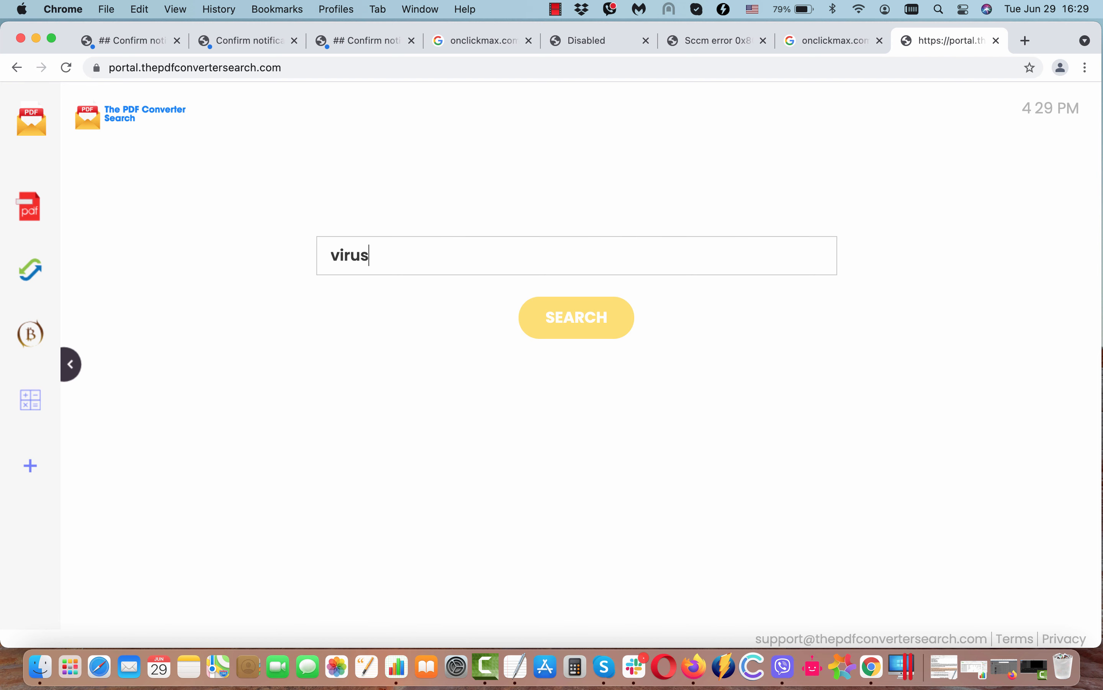
pyautogui.click(576, 317)
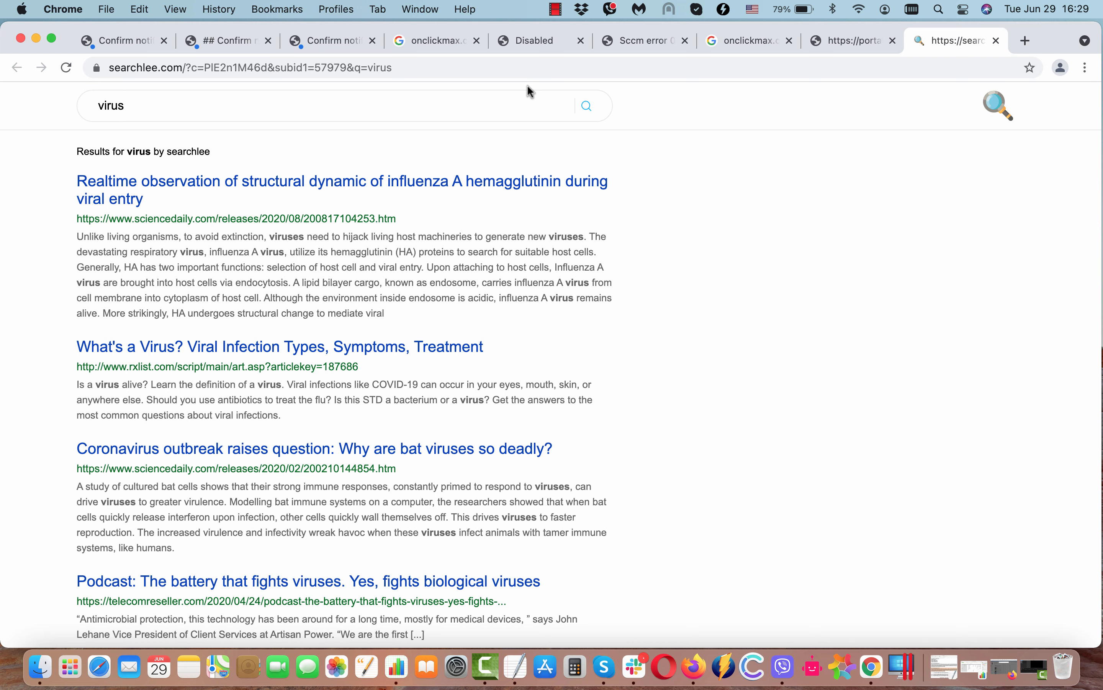
pyautogui.click(851, 39)
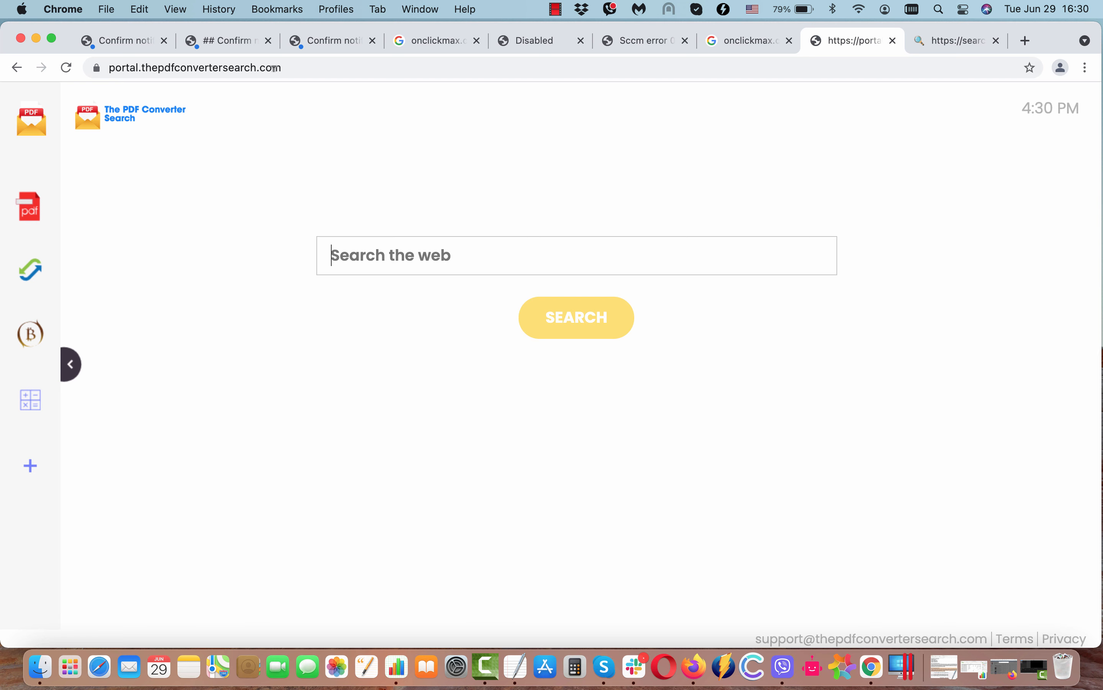
pyautogui.moveTo(169, 40)
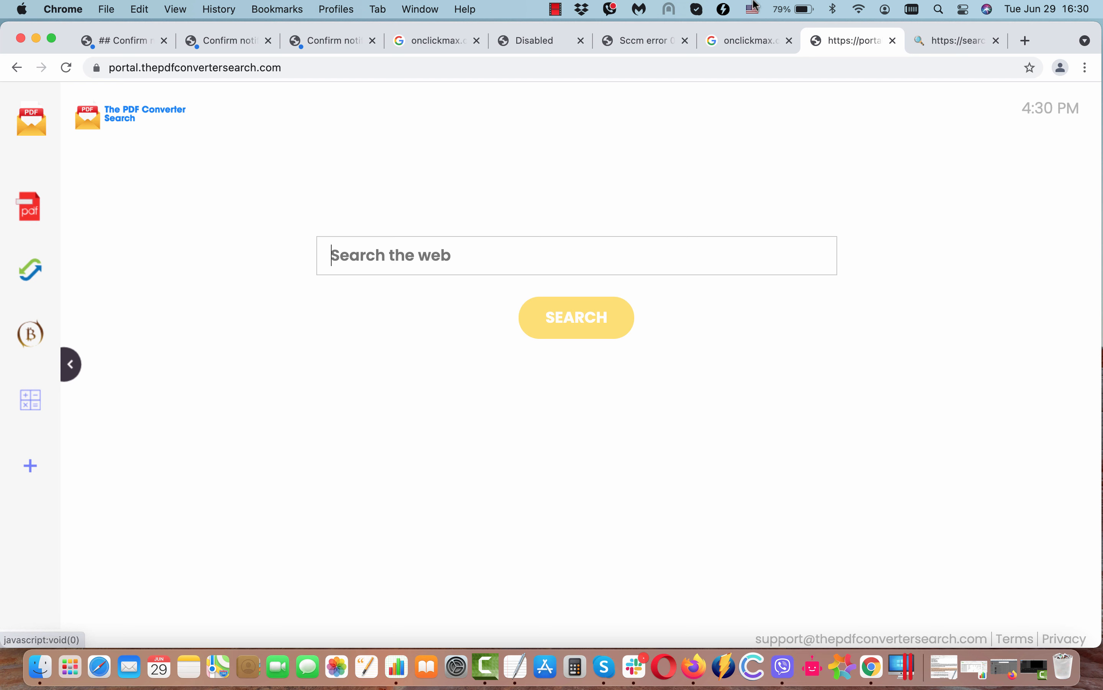
# Open combocleaner.com in a new Chrome tab from the portal page link
pyautogui.click(1086, 67)
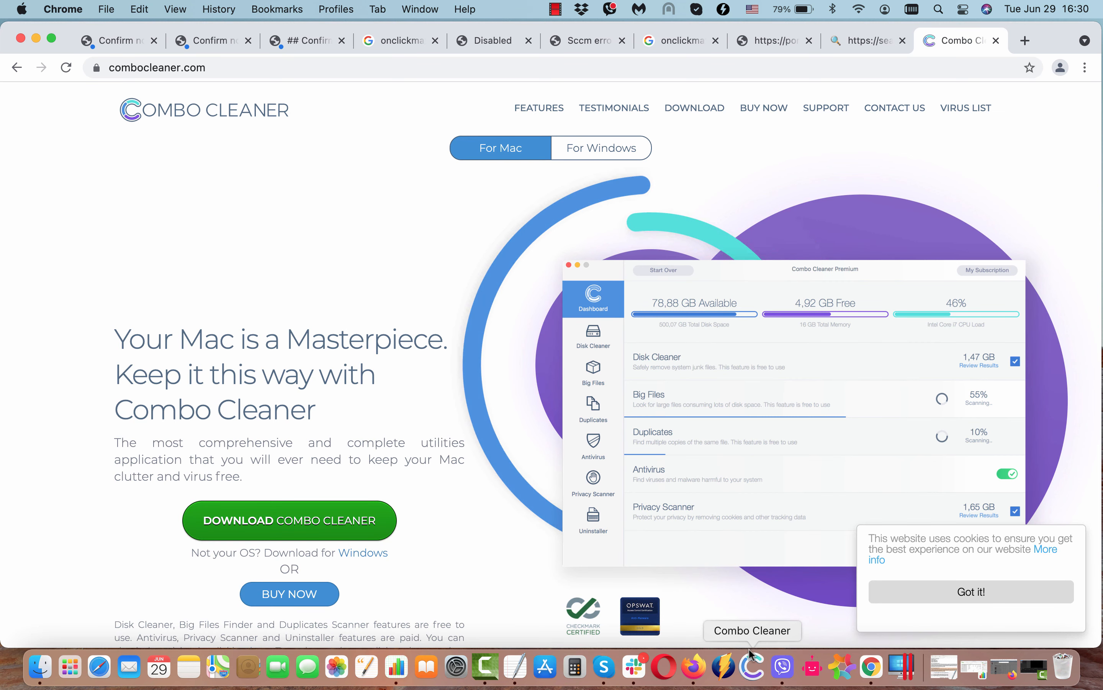
# Launch Combo Cleaner from the Dock, reaching its dashboard with 5 antivirus threats
pyautogui.click(751, 667)
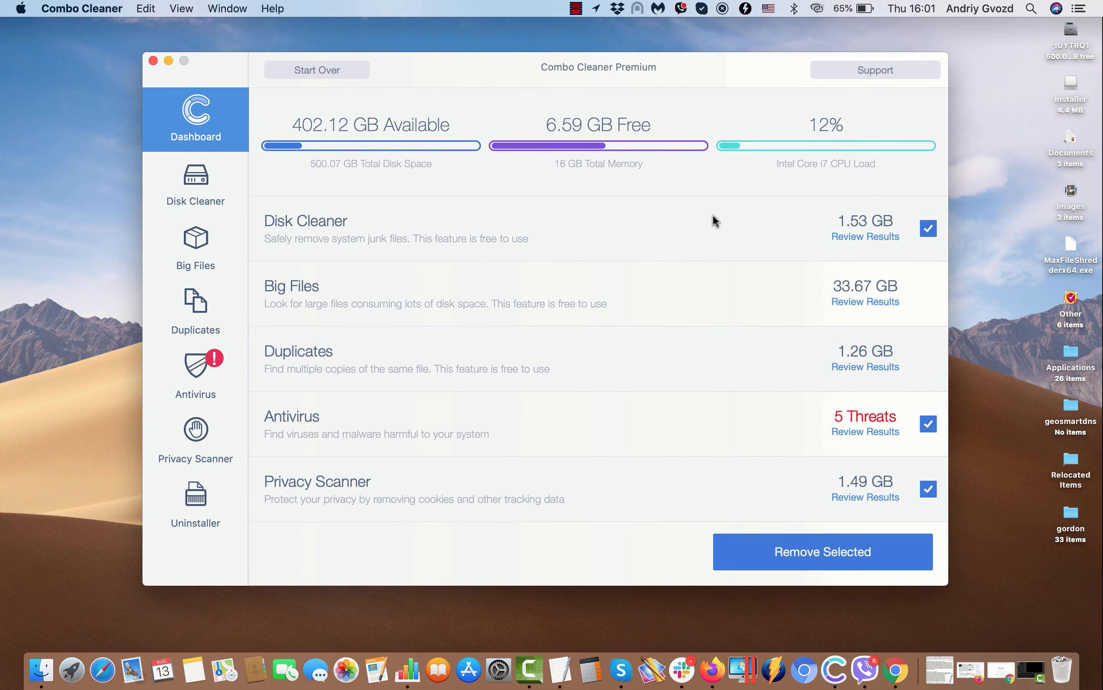
pyautogui.moveTo(609, 85)
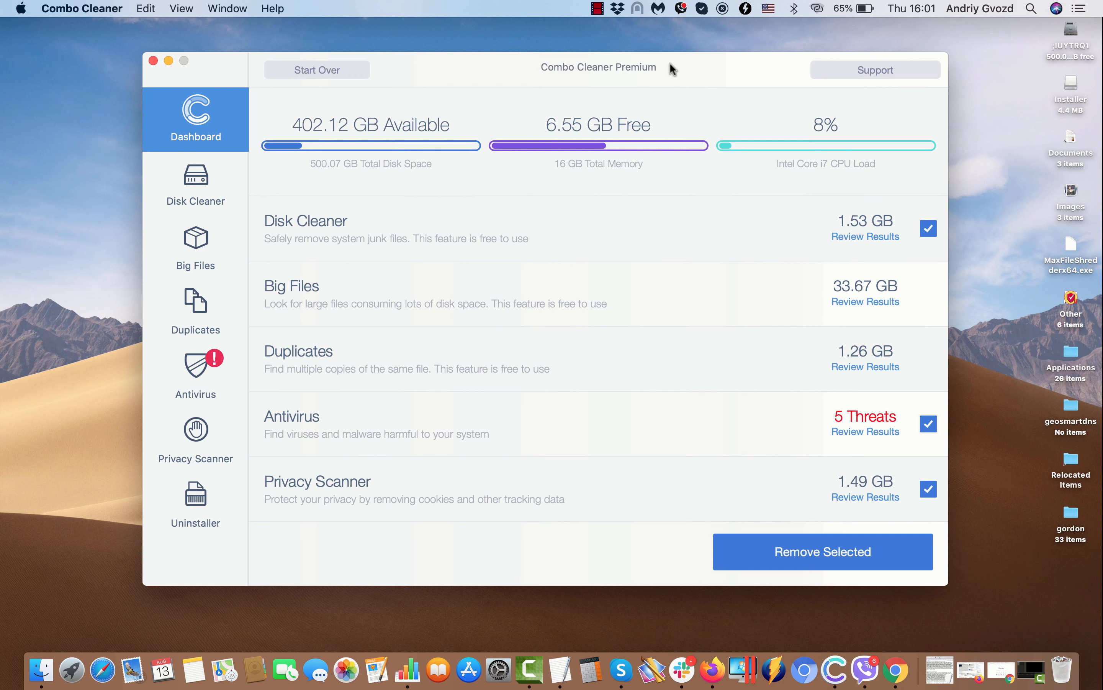
pyautogui.moveTo(672, 79)
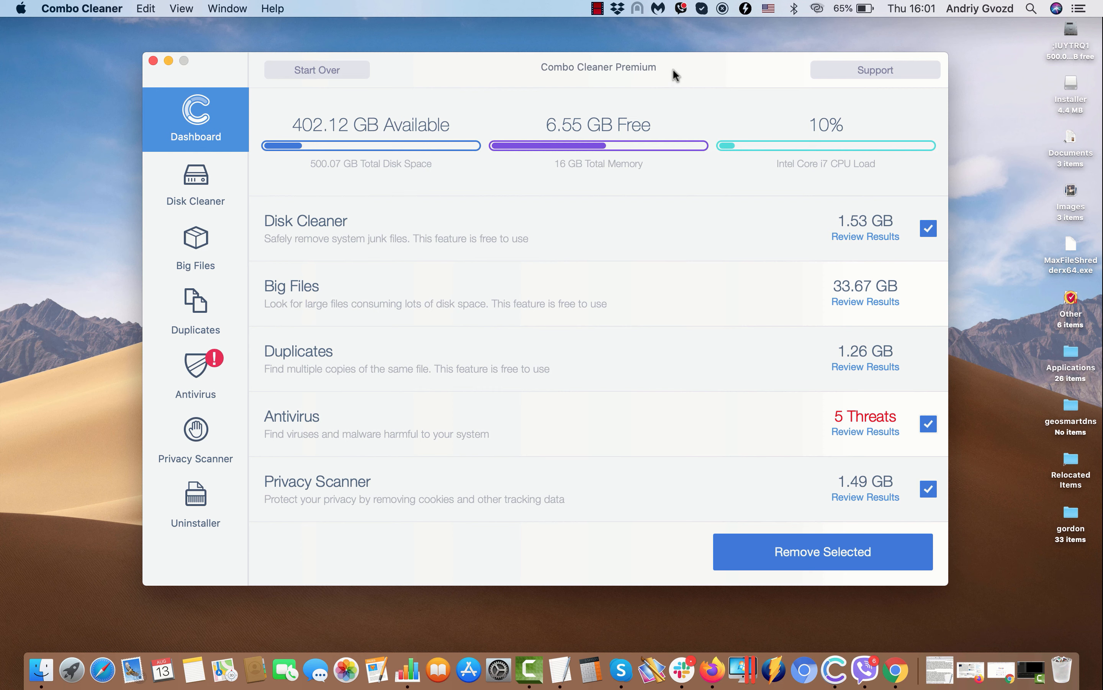
pyautogui.moveTo(285, 264)
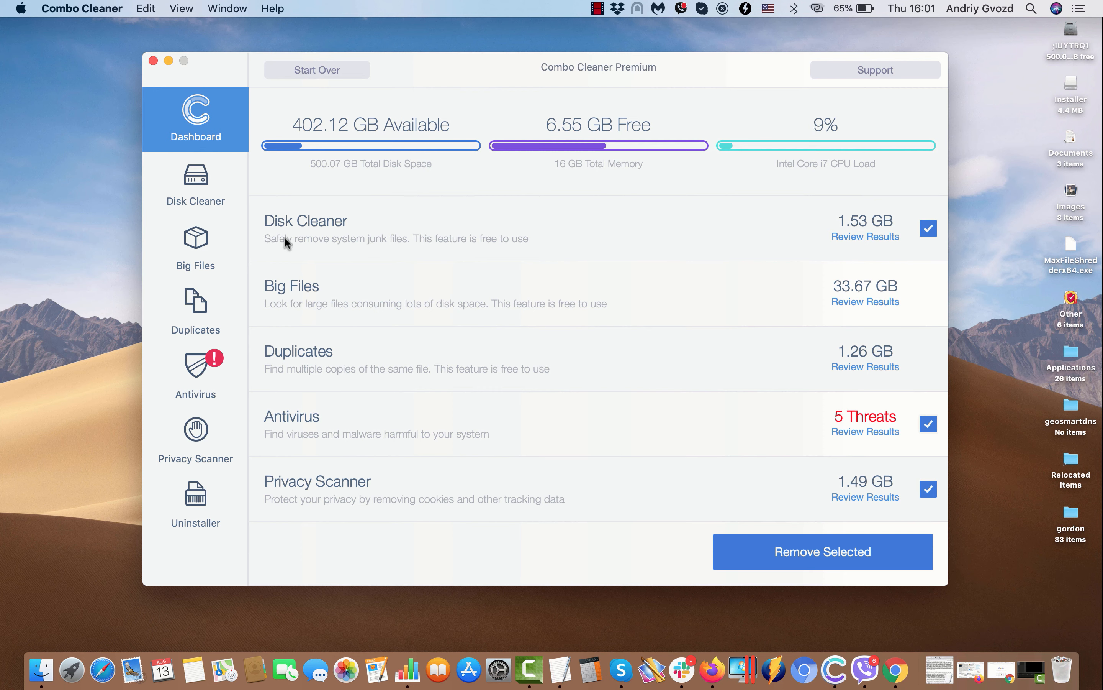
pyautogui.moveTo(298, 346)
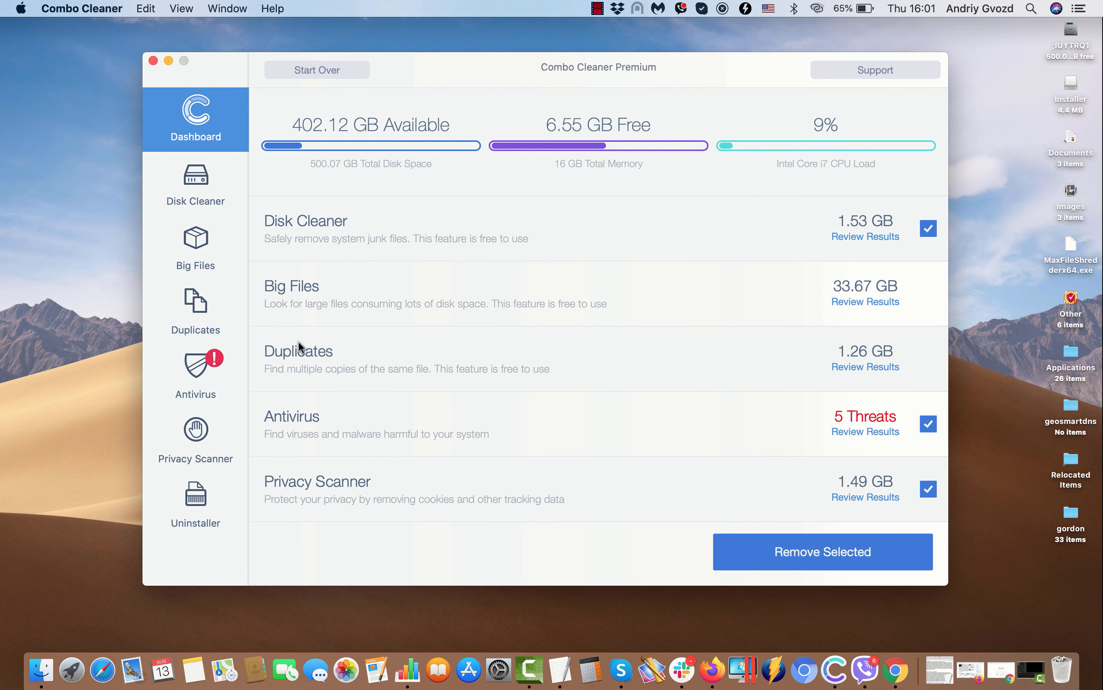
pyautogui.moveTo(318, 426)
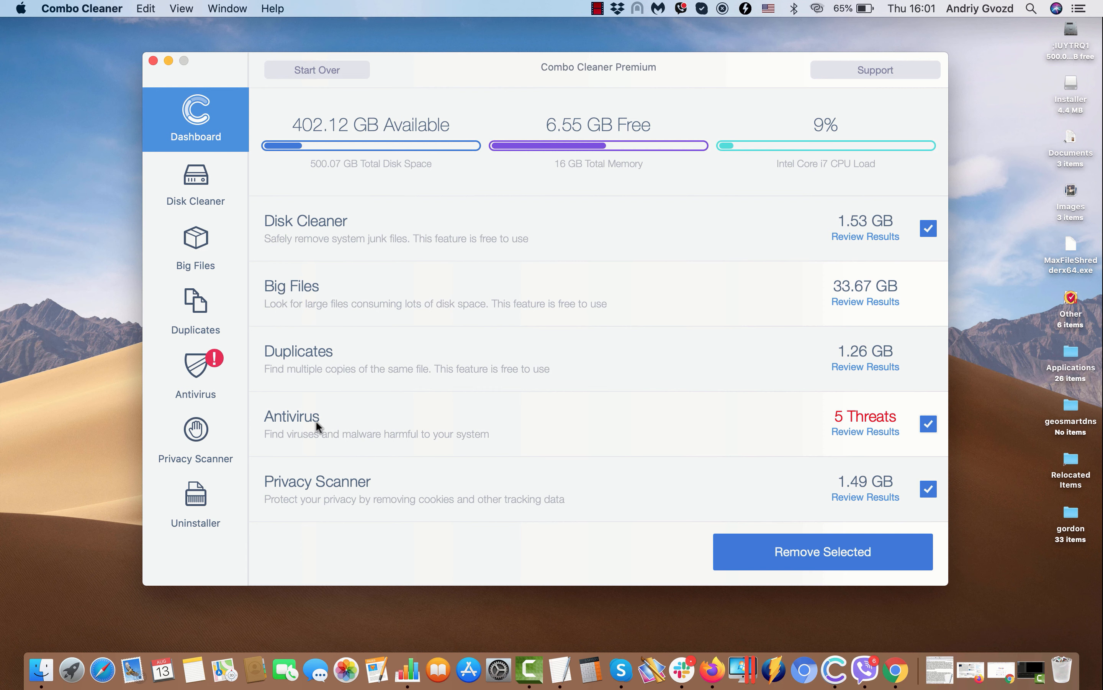
pyautogui.moveTo(323, 424)
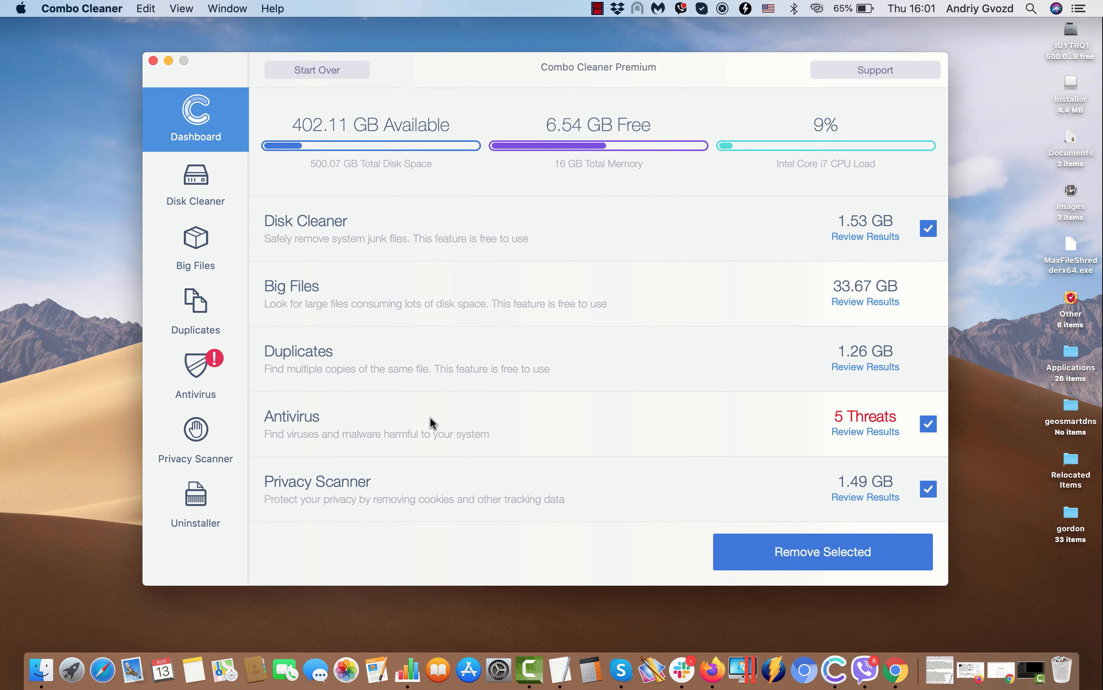
pyautogui.moveTo(825, 439)
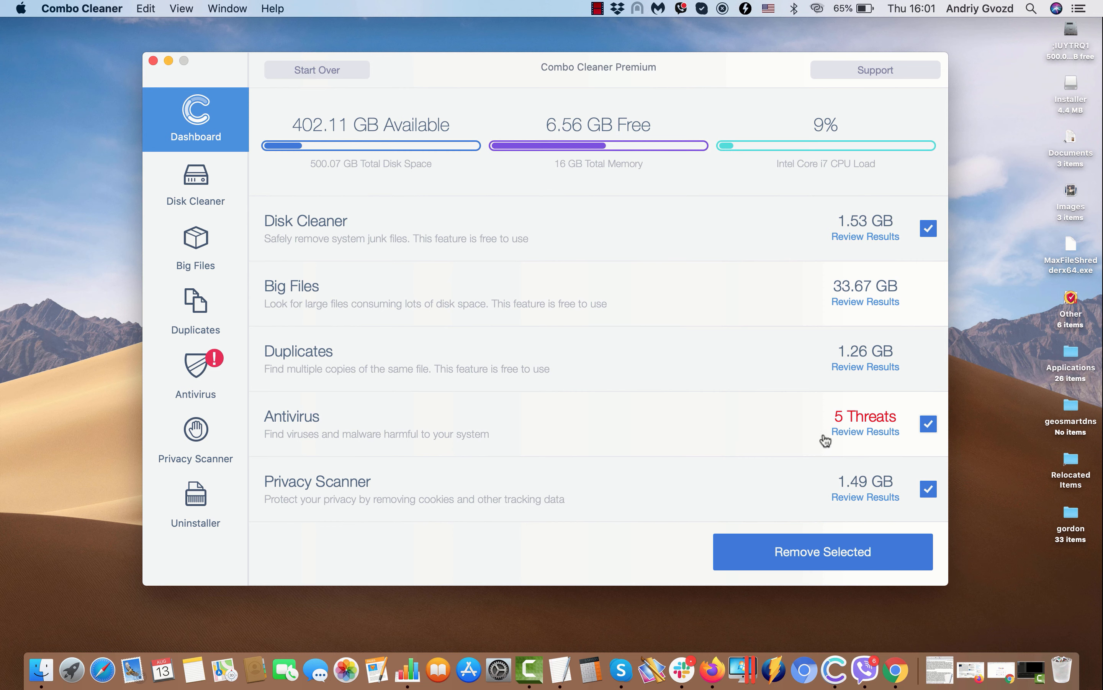
pyautogui.moveTo(861, 438)
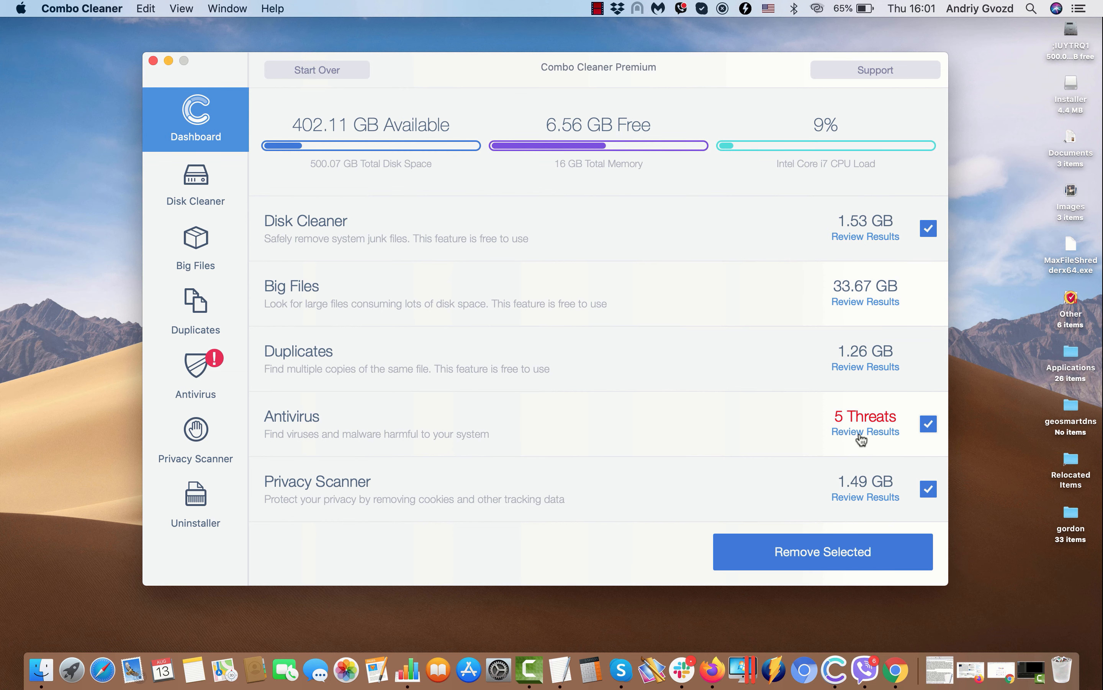
# Review the 5 antivirus threats and unmark install.dmg so 0 of 5 files are selected
pyautogui.click(865, 431)
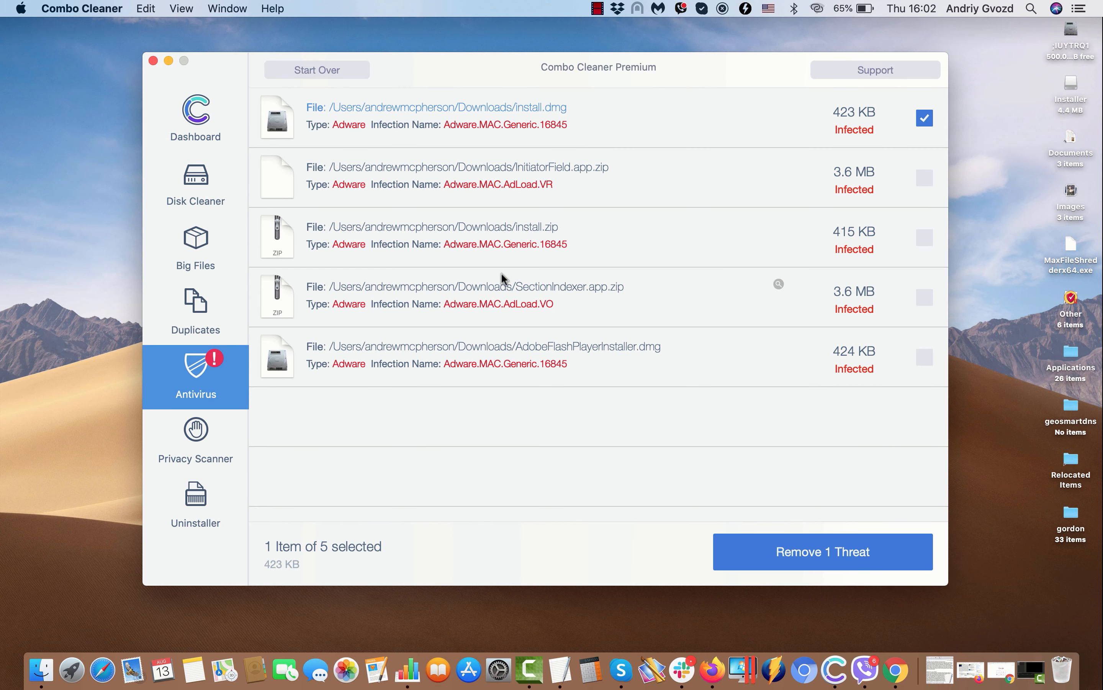
pyautogui.moveTo(405, 106)
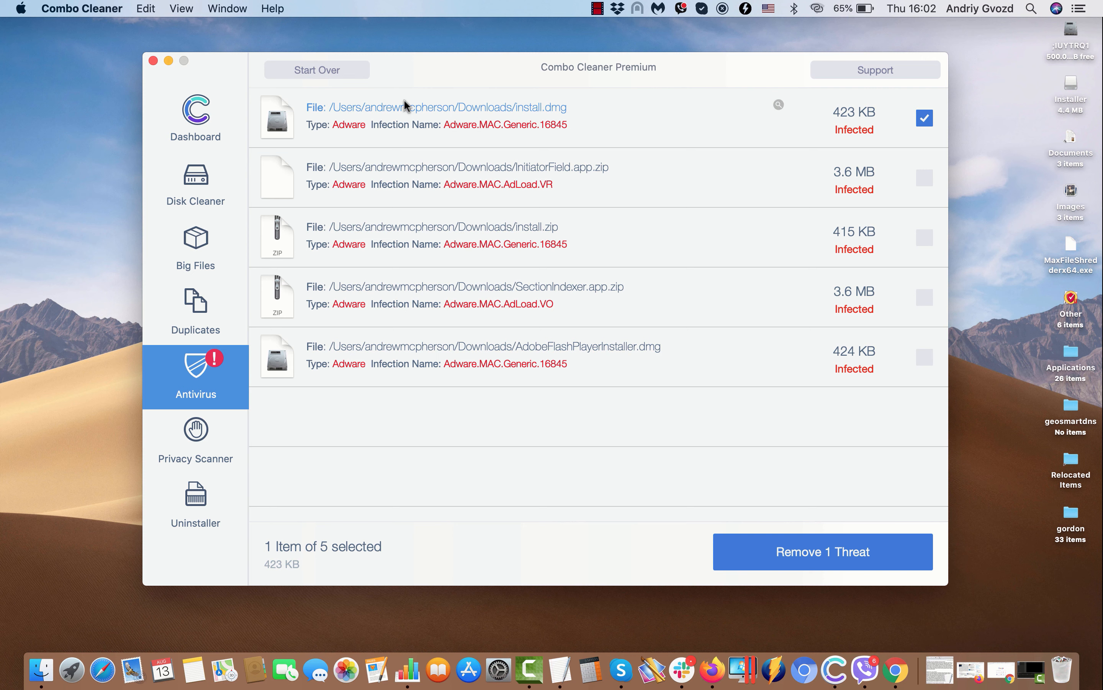
pyautogui.moveTo(745, 141)
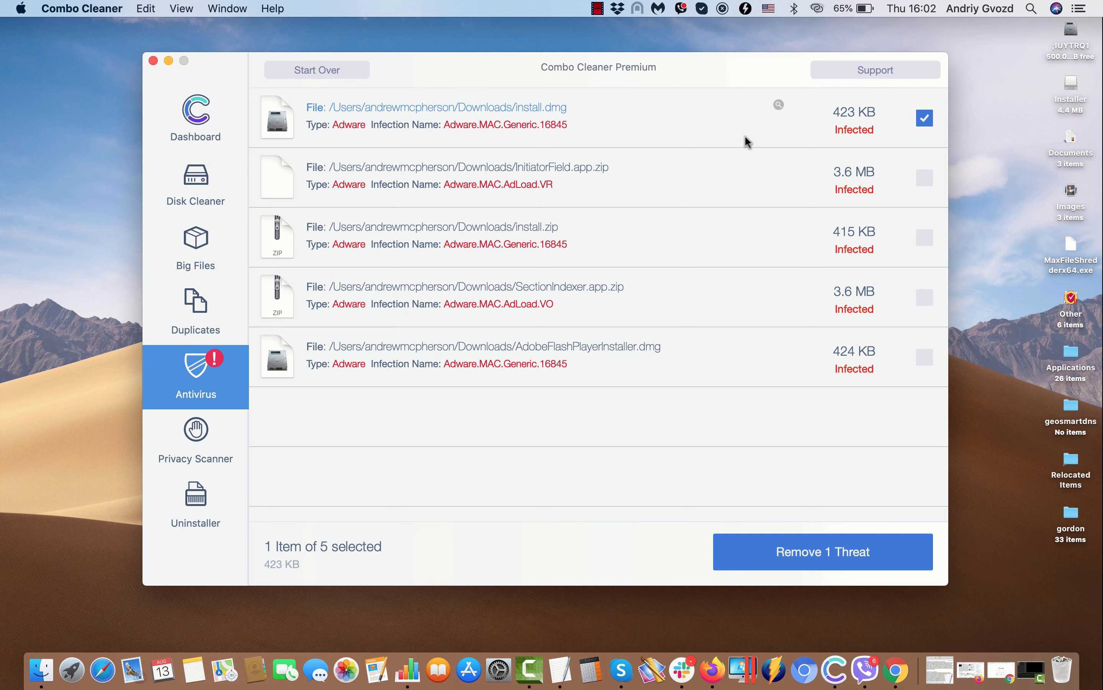
pyautogui.moveTo(473, 150)
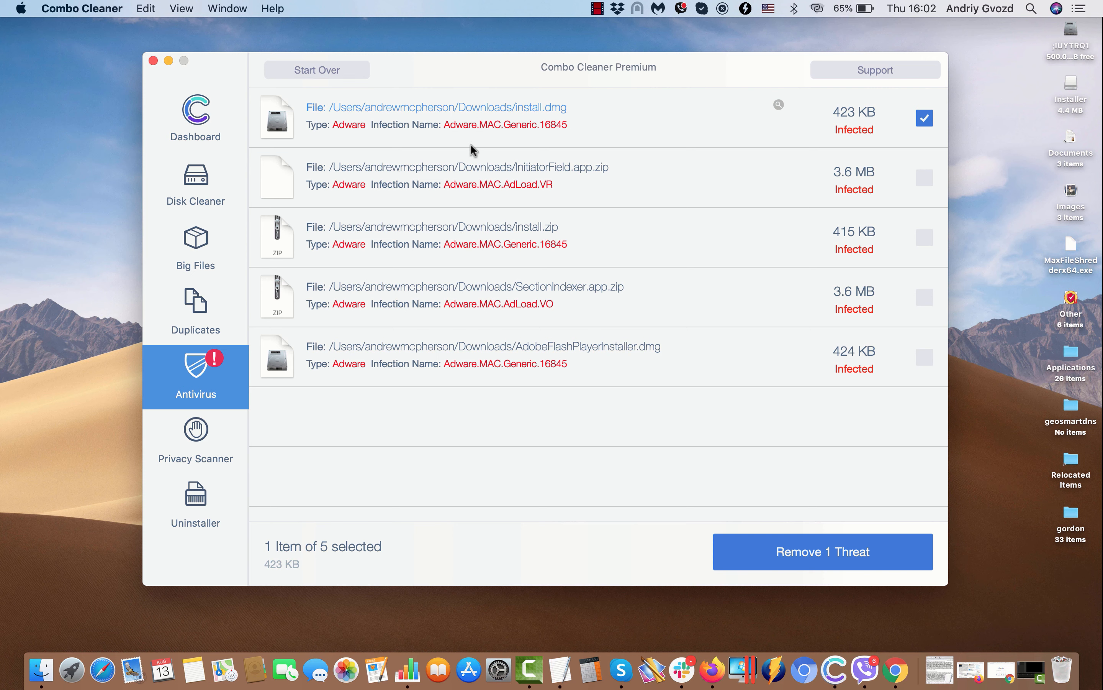
pyautogui.moveTo(579, 116)
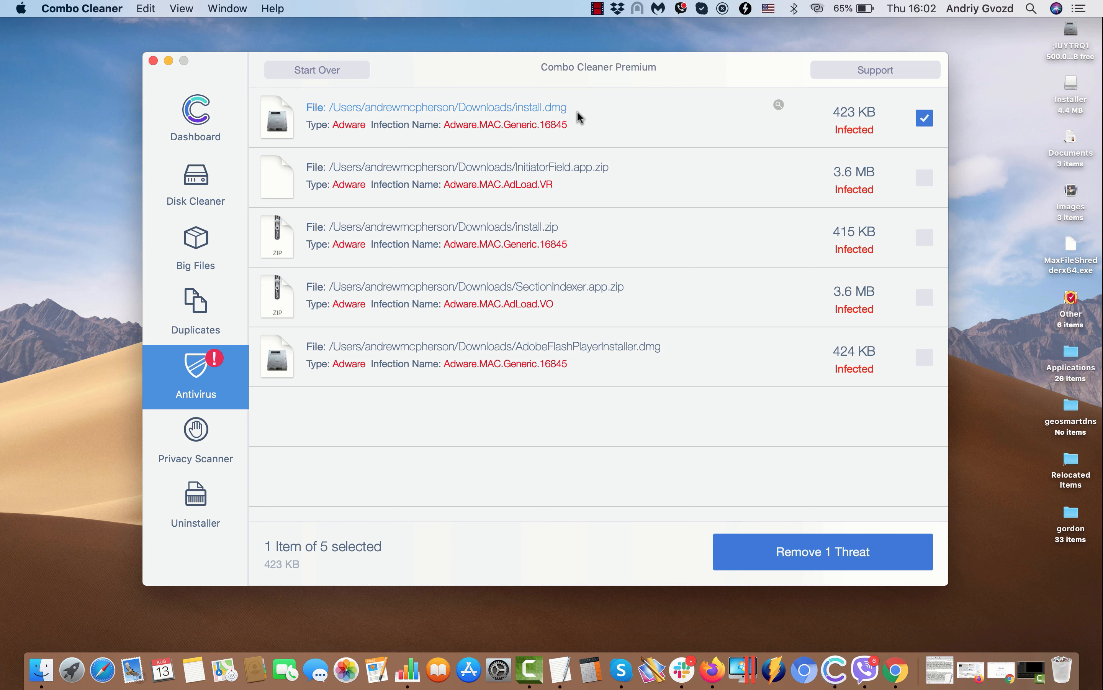
pyautogui.moveTo(727, 135)
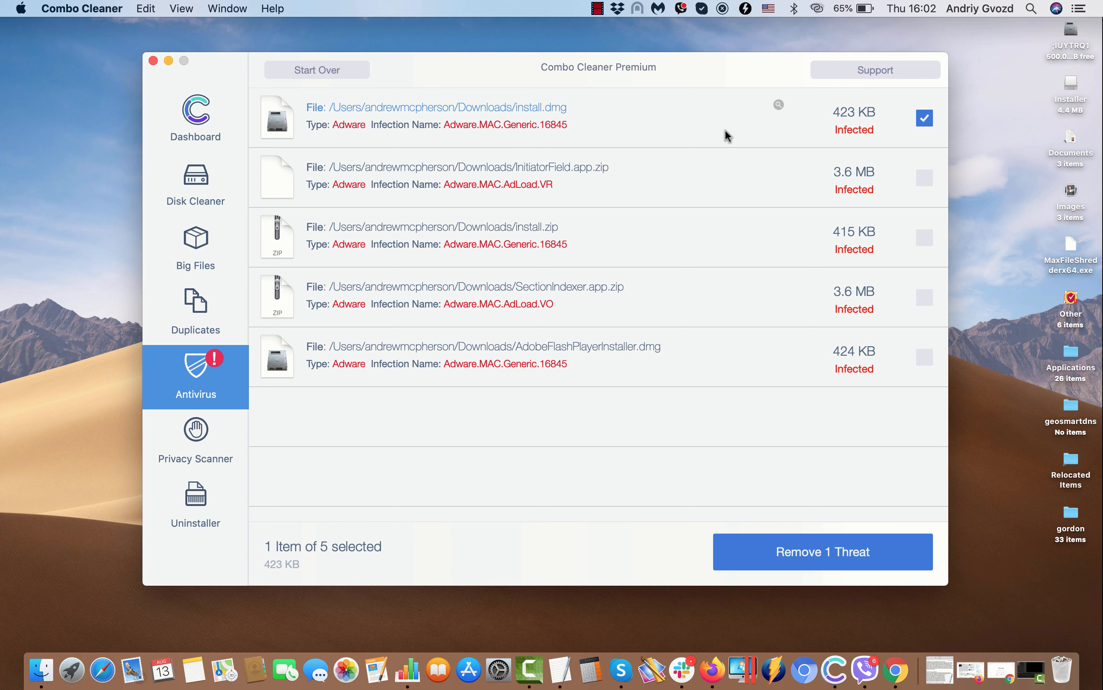
pyautogui.click(925, 117)
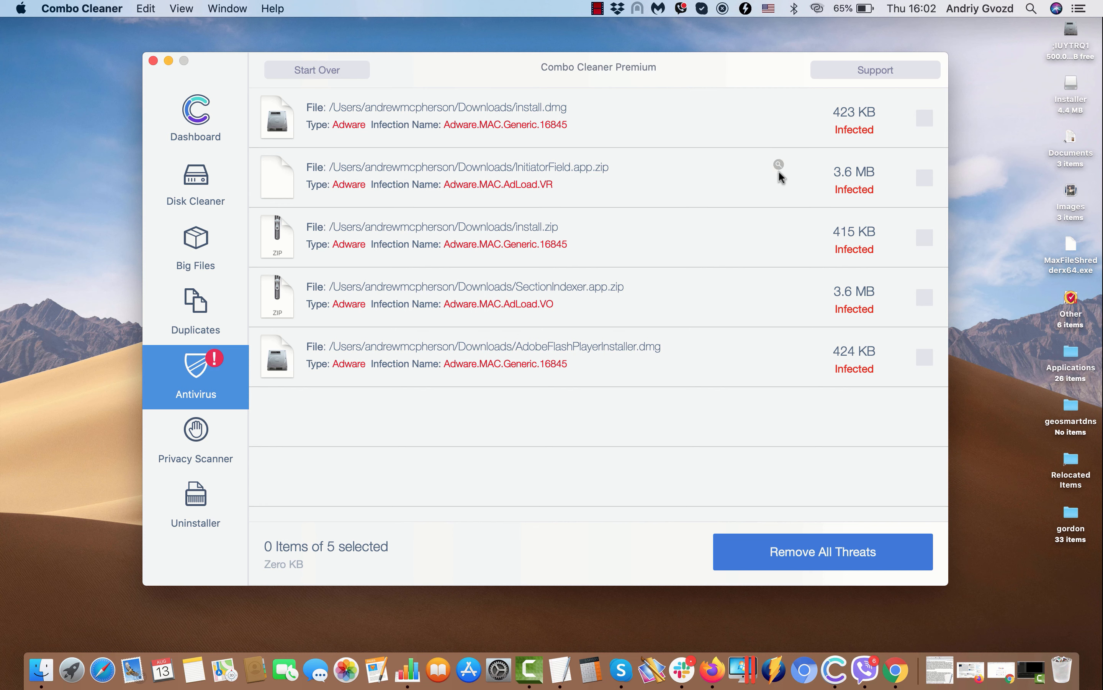